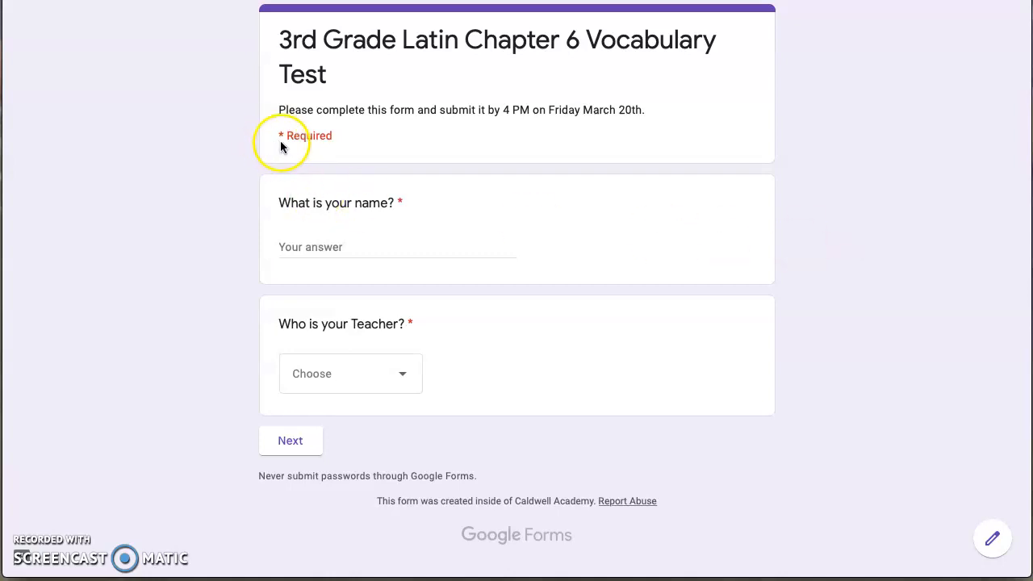
{"action": "mouse_move", "coordinate": [416, 329]}
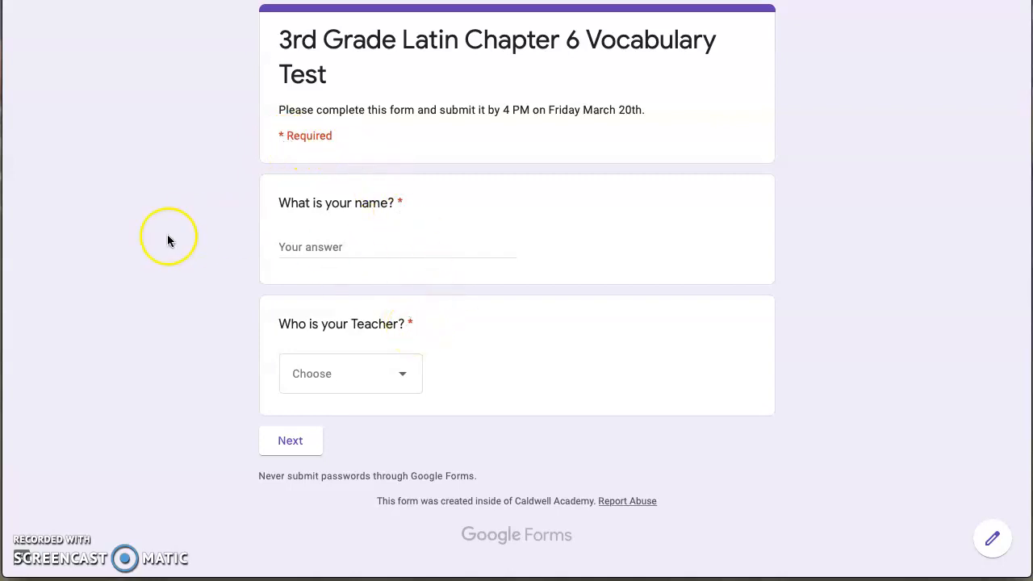
{"action": "mouse_move", "coordinate": [278, 281]}
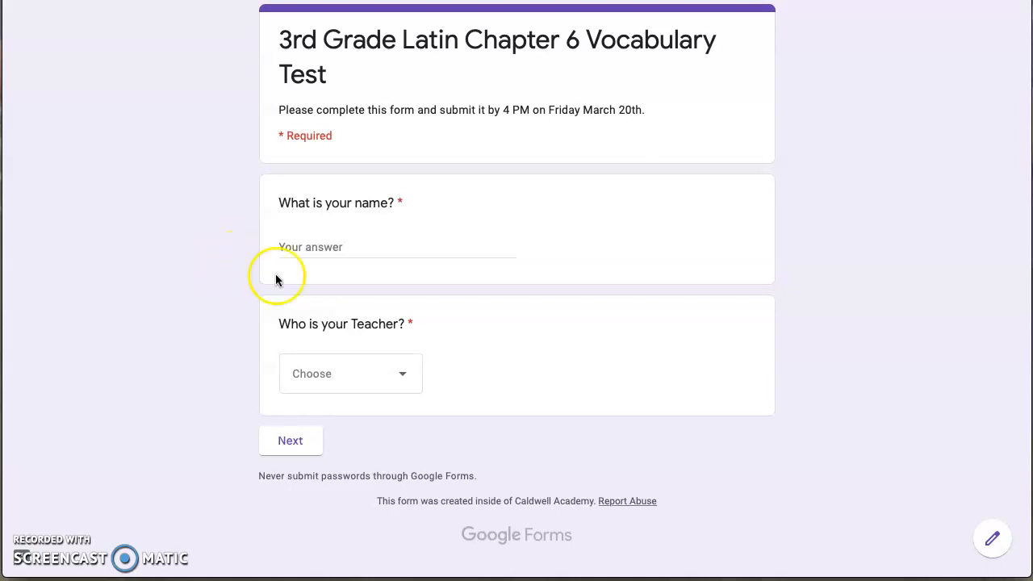
- Fill in the name as Magister Cobb and select Mrs. Chaney from the Teacher list
{"action": "left_click", "coordinate": [395, 247]}
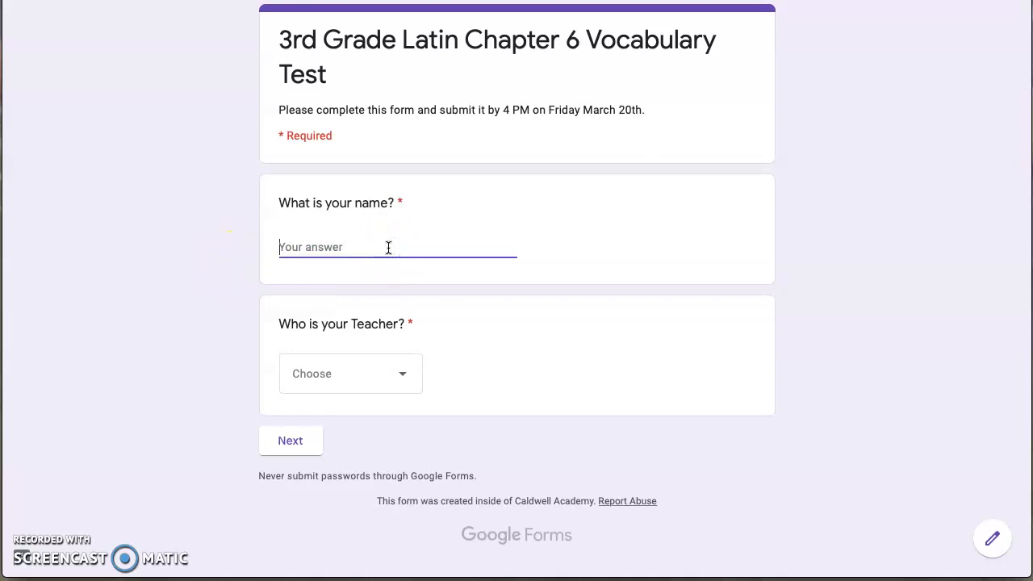
{"action": "type", "text": "Magister Cobb"}
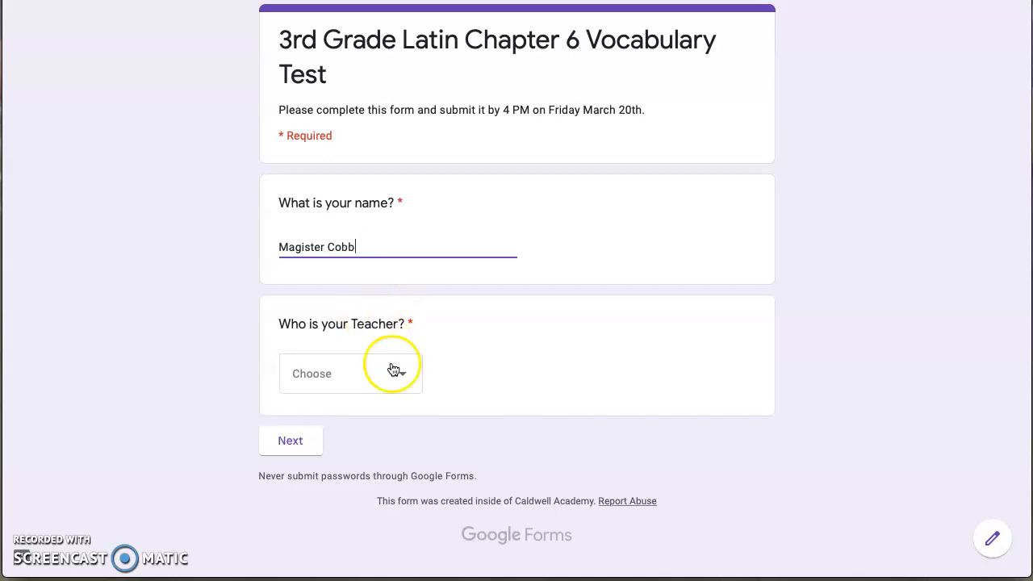
{"action": "left_click", "coordinate": [350, 373]}
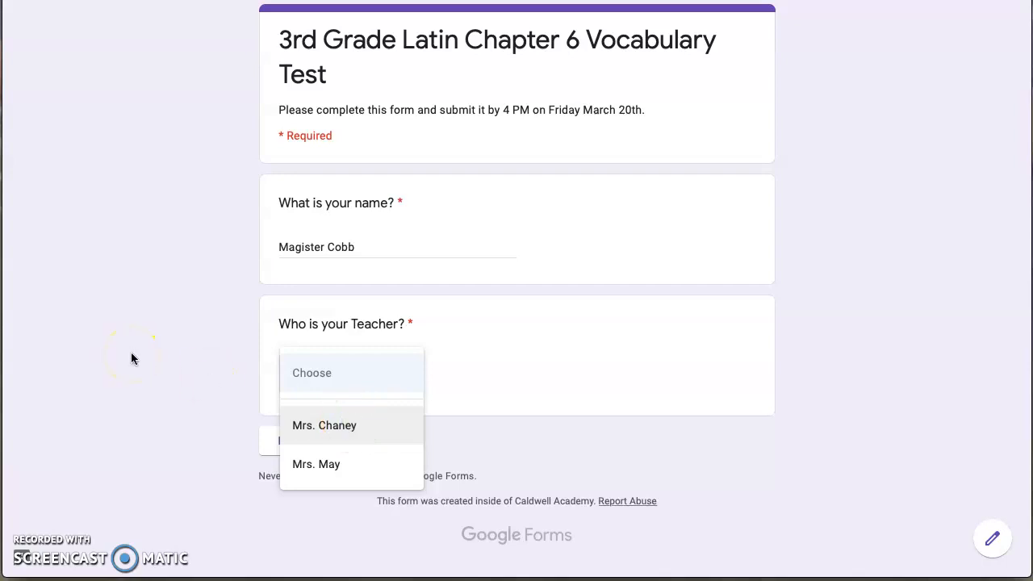
{"action": "mouse_move", "coordinate": [194, 428]}
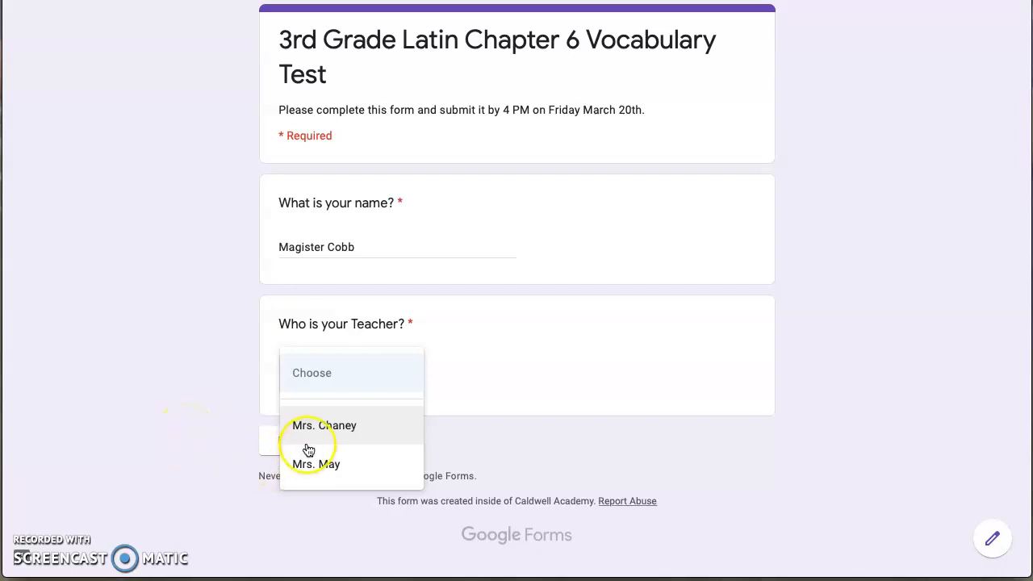
{"action": "left_click", "coordinate": [323, 426]}
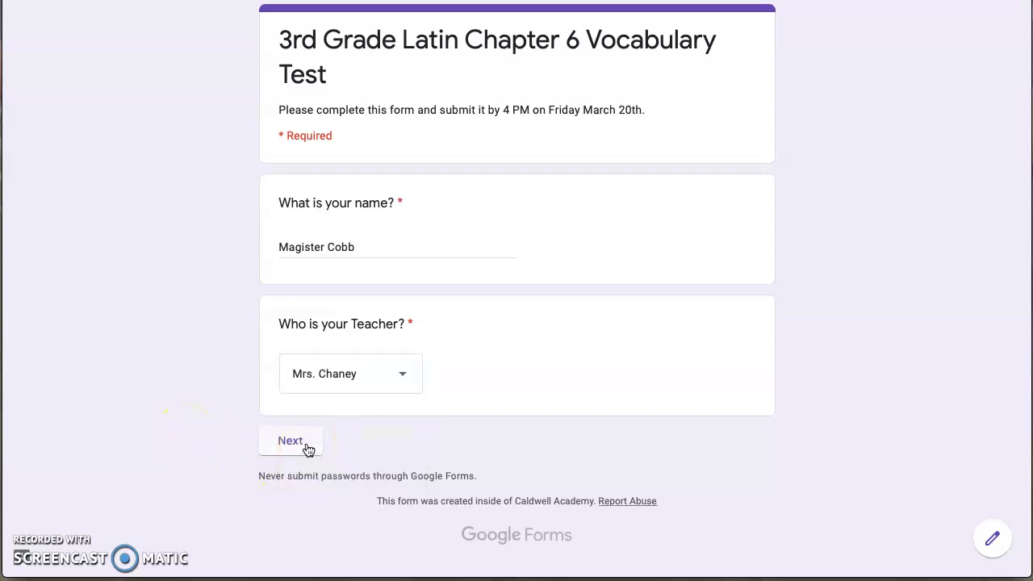
- Advance to the multiple-choice page and answer 'table' for mensa and 'to live' for habito
{"action": "left_click", "coordinate": [290, 441]}
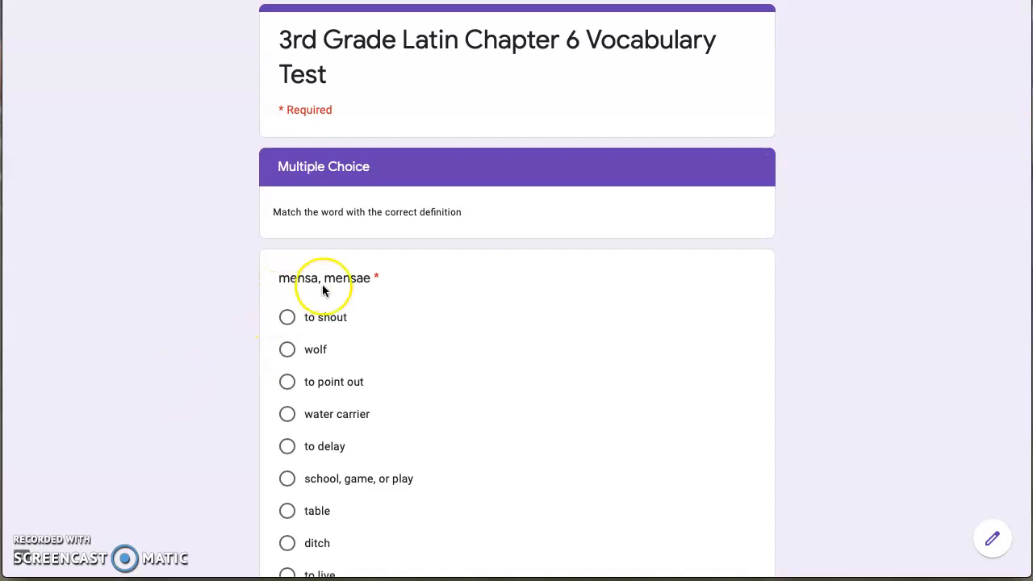
{"action": "scroll", "scroll_direction": "down", "scroll_amount": 3}
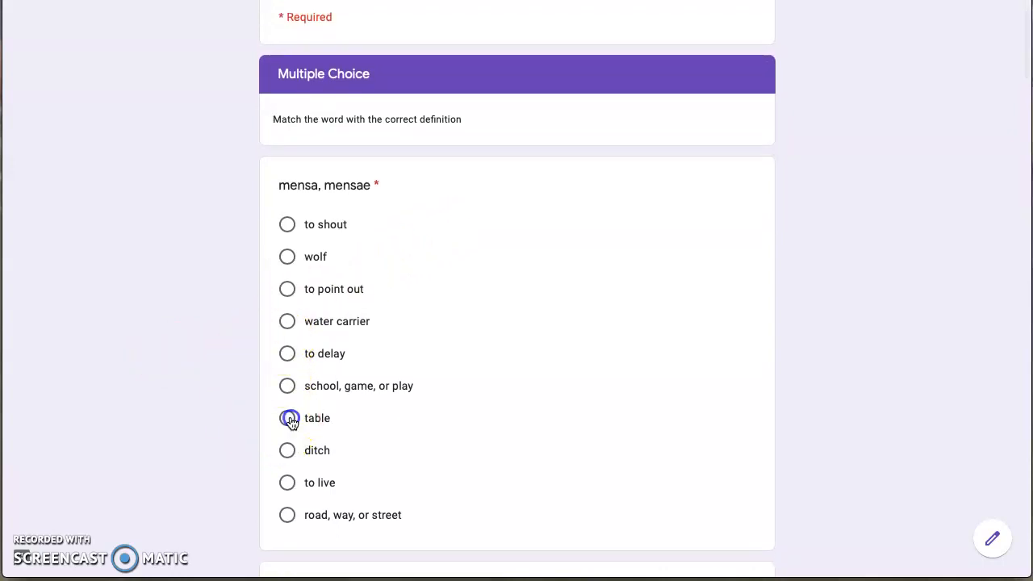
{"action": "left_click", "coordinate": [287, 418]}
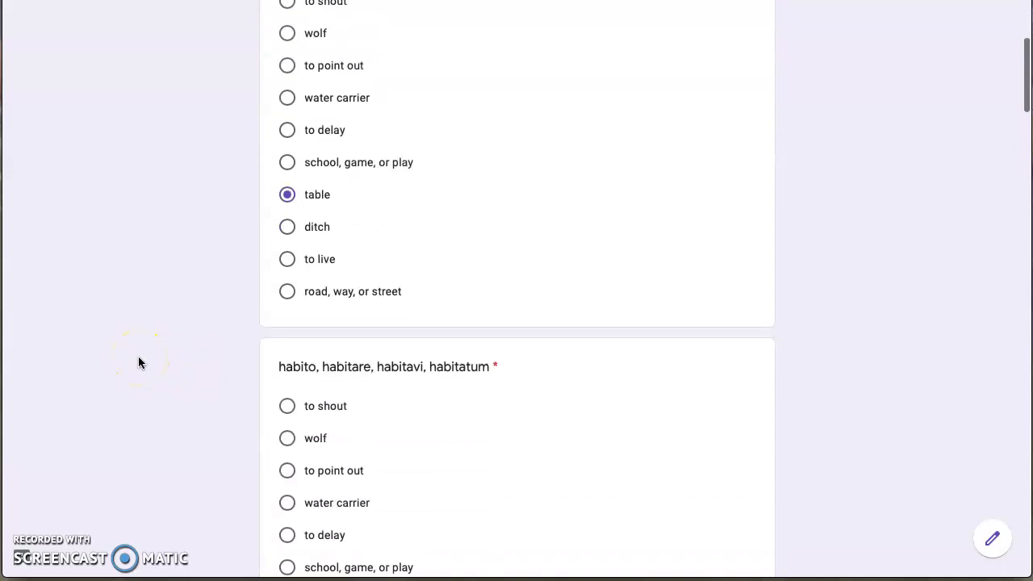
{"action": "scroll", "scroll_direction": "down", "scroll_amount": 3}
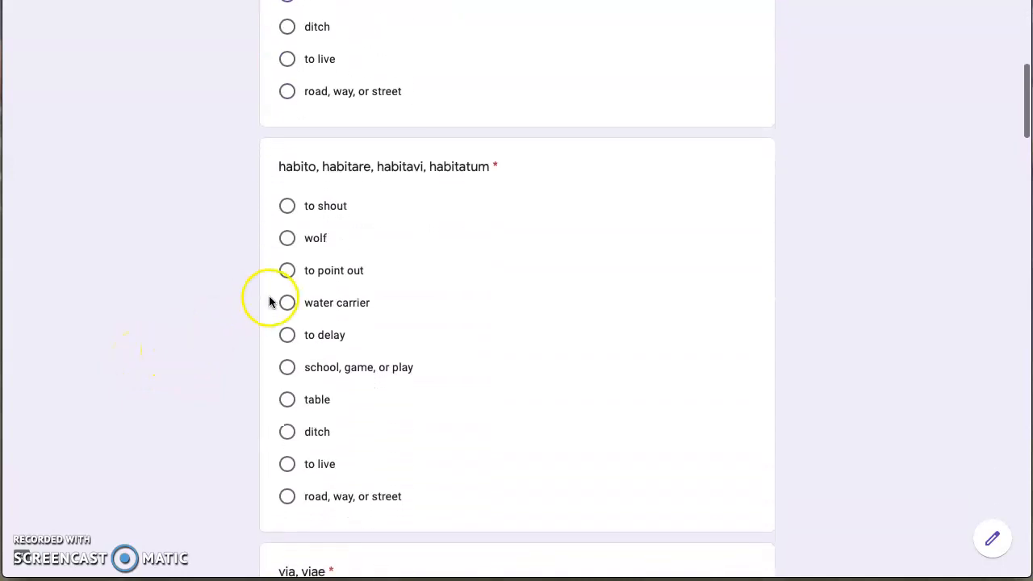
{"action": "left_click", "coordinate": [287, 464]}
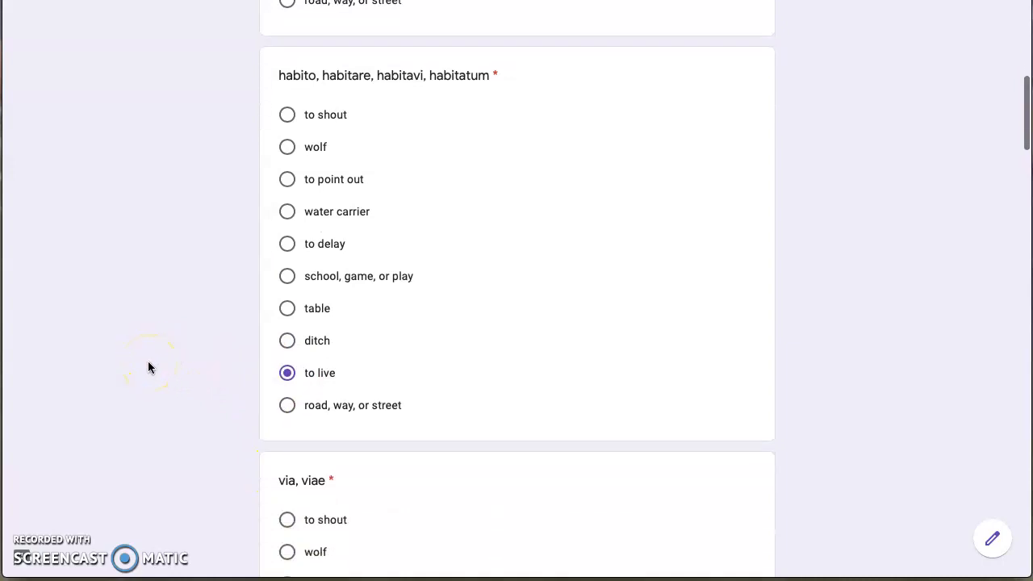
{"action": "scroll", "scroll_direction": "down", "scroll_amount": 3}
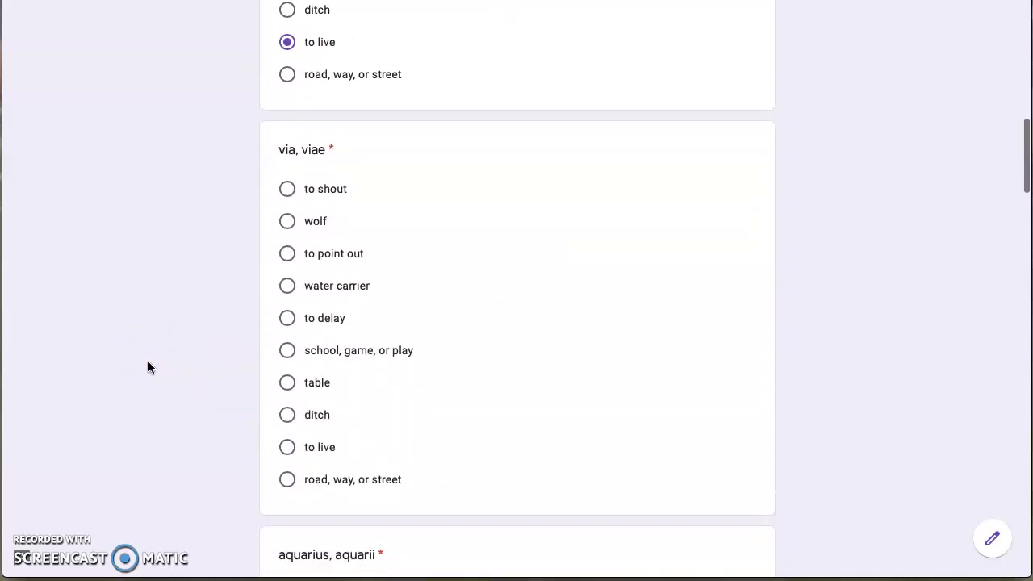
{"action": "scroll", "scroll_direction": "down", "scroll_amount": 3}
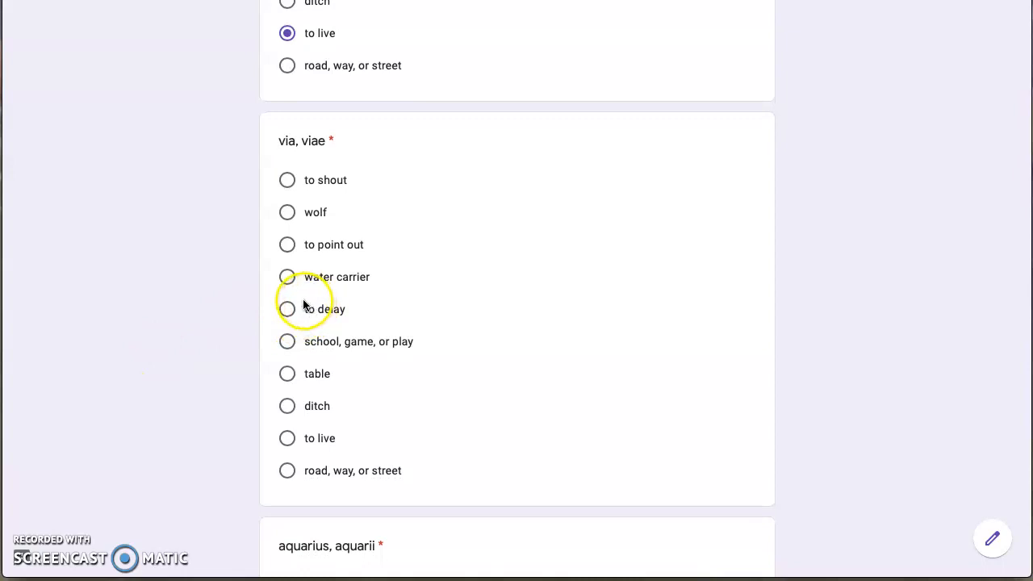
- Answer via, viae and the following questions, ending with 'table' for demonstro
{"action": "left_click", "coordinate": [287, 277]}
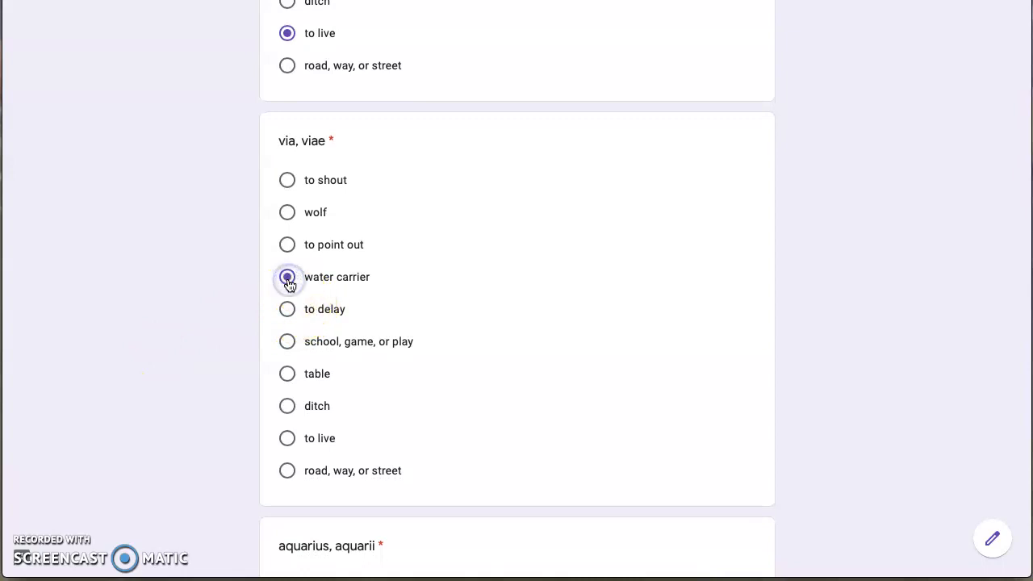
{"action": "left_click", "coordinate": [287, 181]}
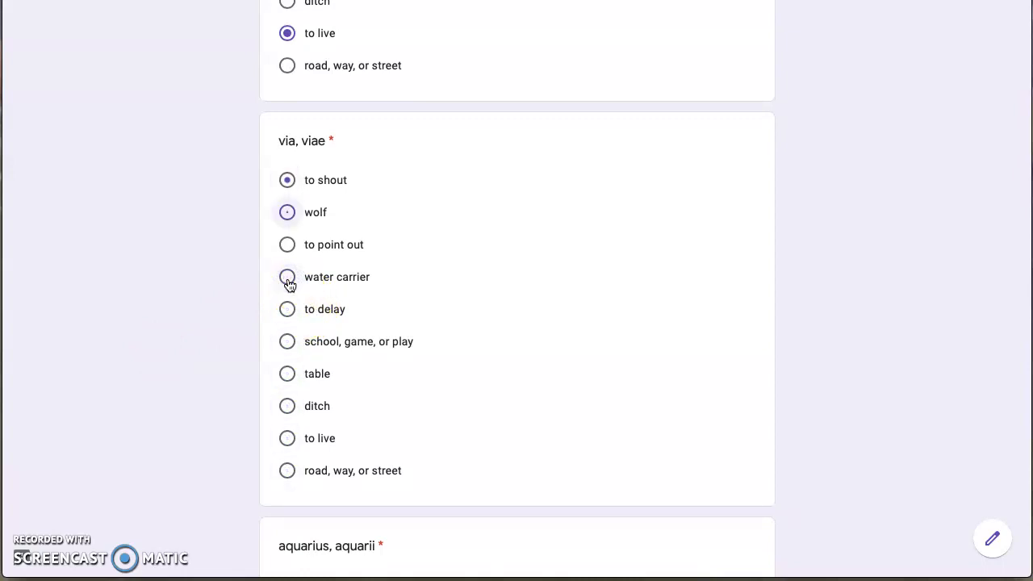
{"action": "left_click", "coordinate": [287, 213]}
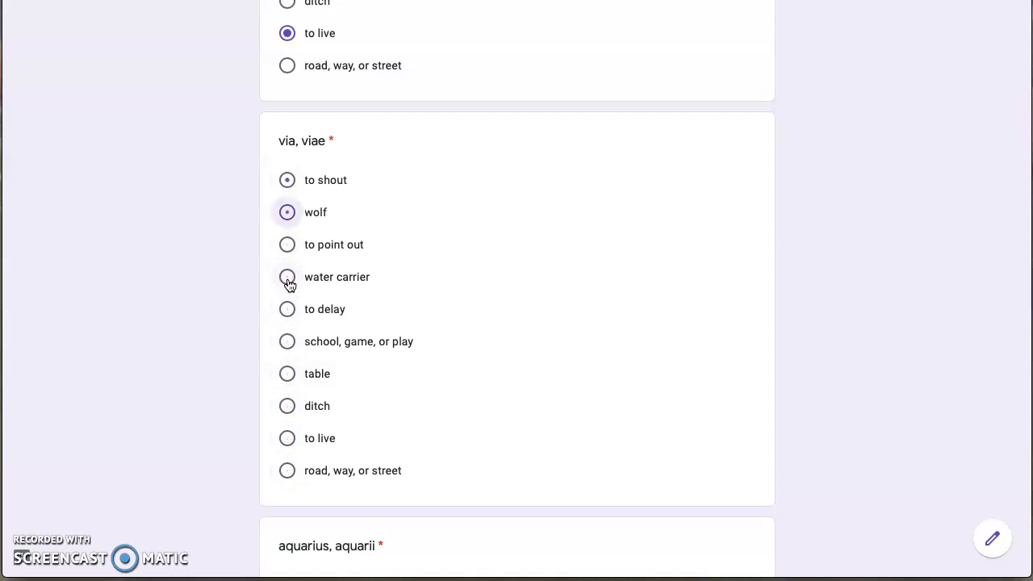
{"action": "left_click", "coordinate": [287, 373]}
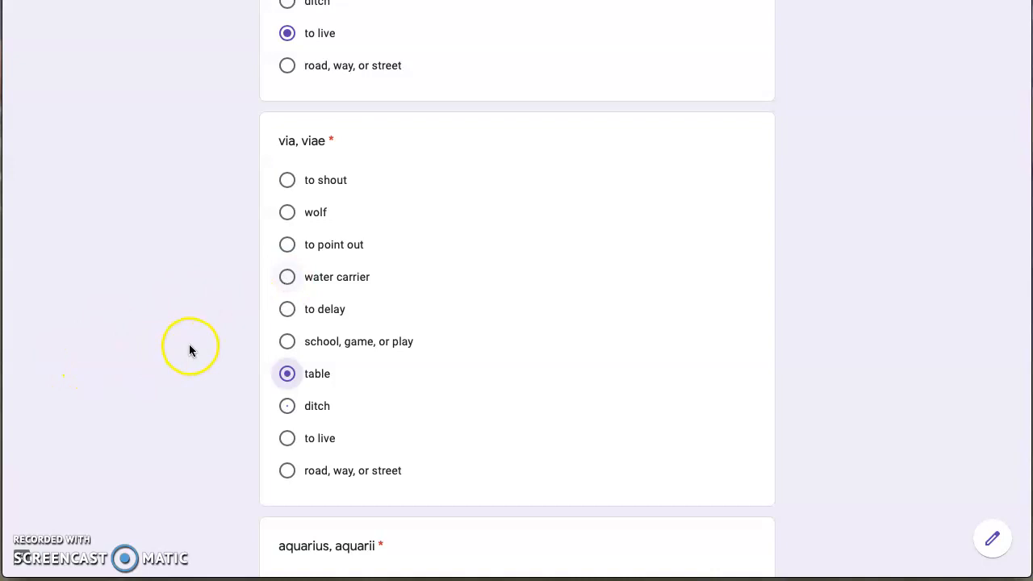
{"action": "mouse_move", "coordinate": [216, 407]}
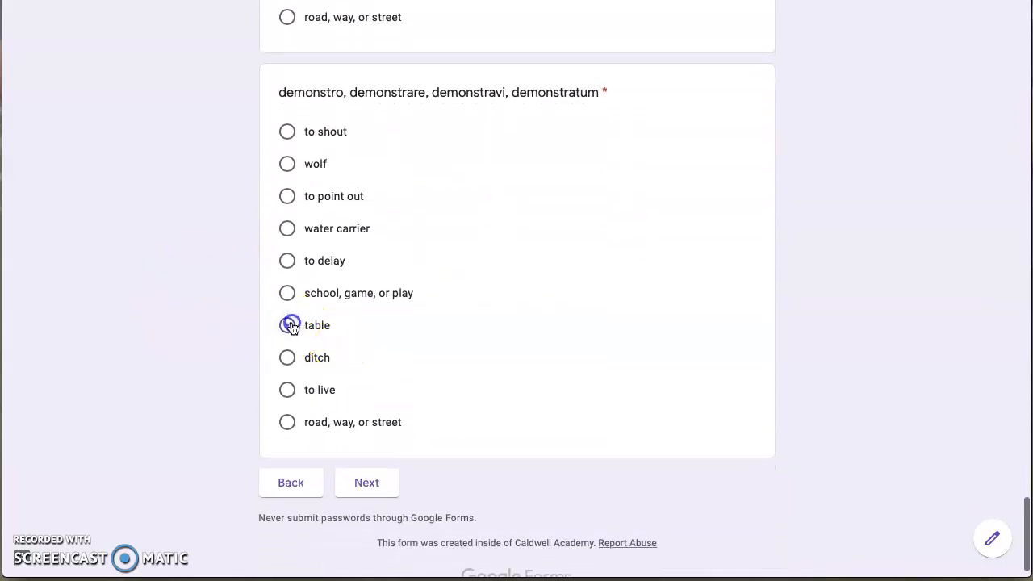
{"action": "left_click", "coordinate": [288, 326]}
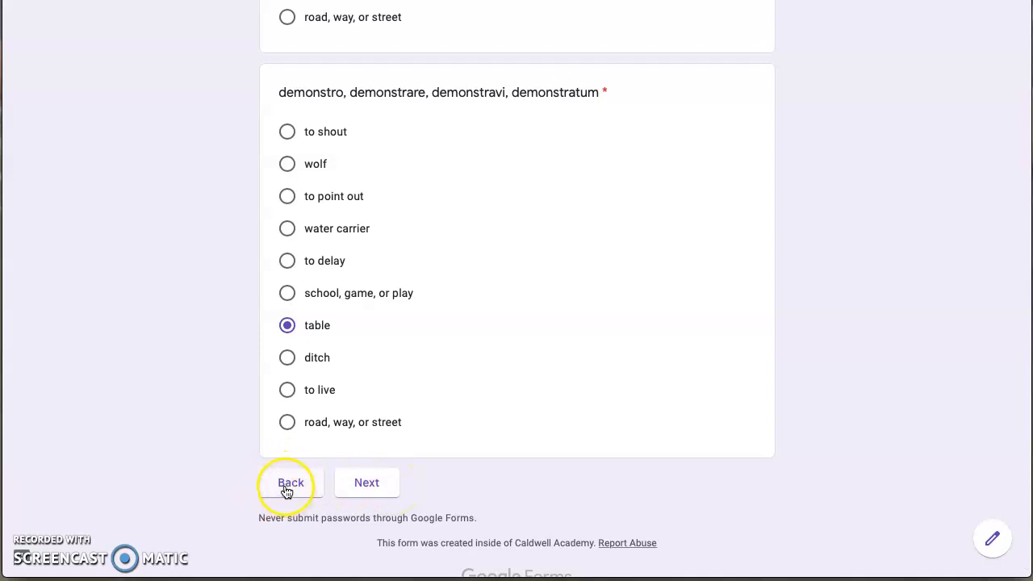
{"action": "mouse_move", "coordinate": [116, 371]}
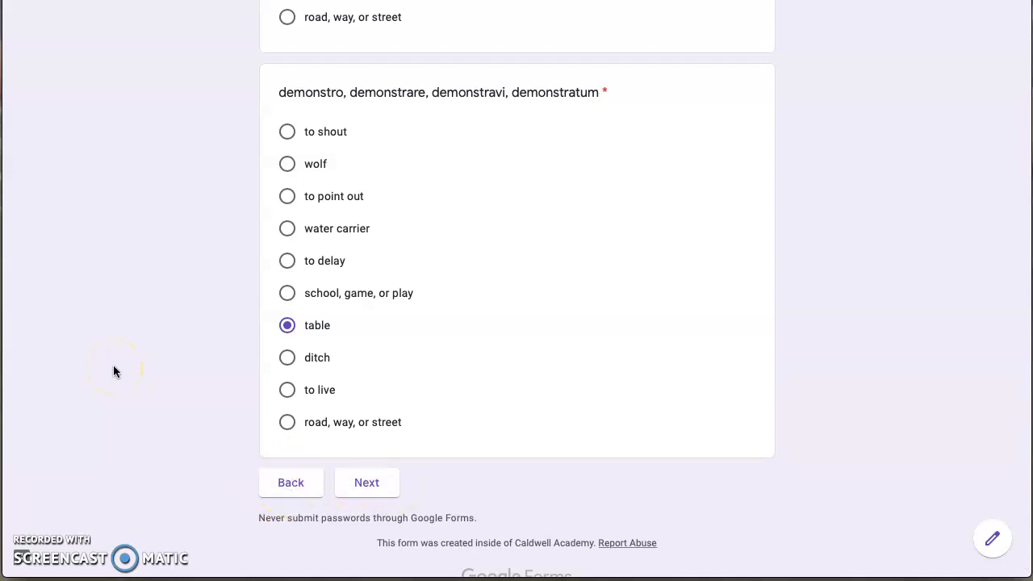
{"action": "mouse_move", "coordinate": [145, 374]}
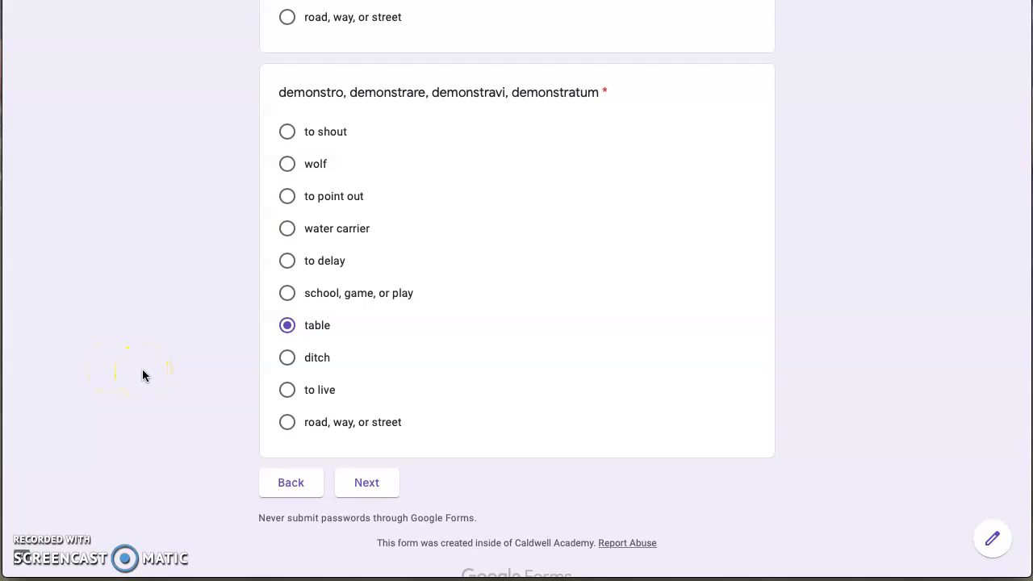
{"action": "mouse_move", "coordinate": [196, 347]}
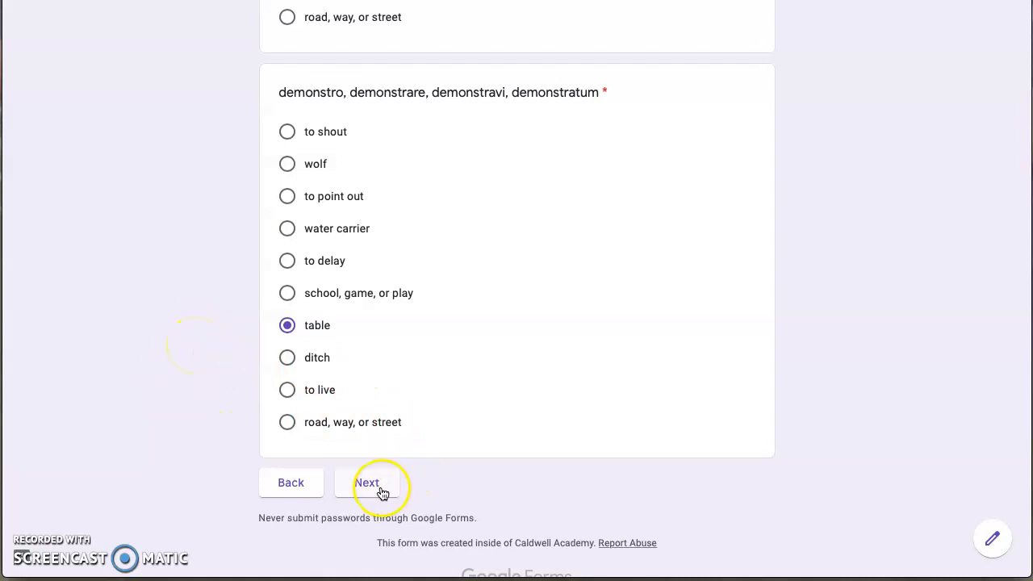
- On the English to Latin page, choose vigilo for 'to watch' and specto for 'ally or associate'
{"action": "left_click", "coordinate": [368, 483]}
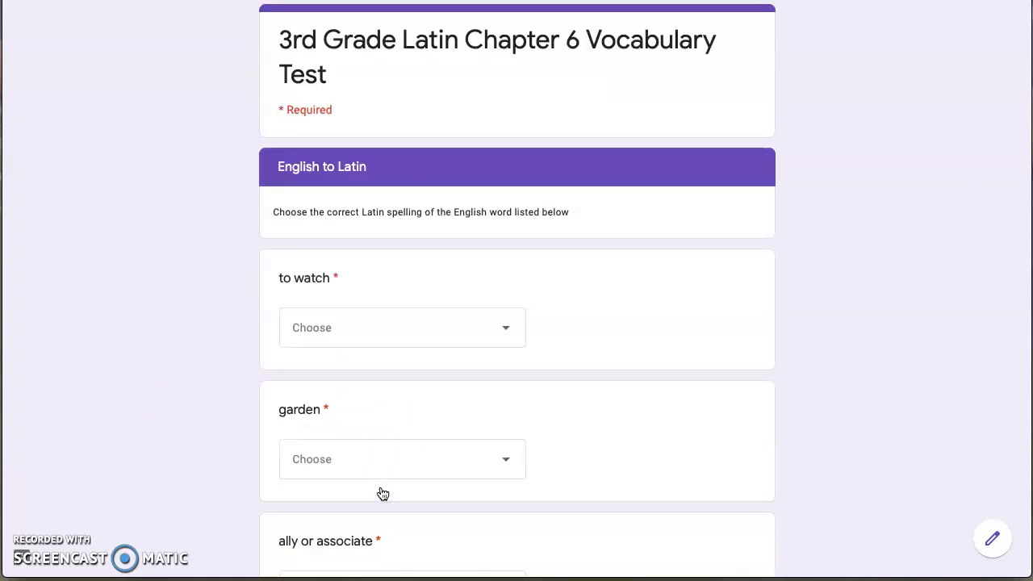
{"action": "left_click", "coordinate": [400, 459]}
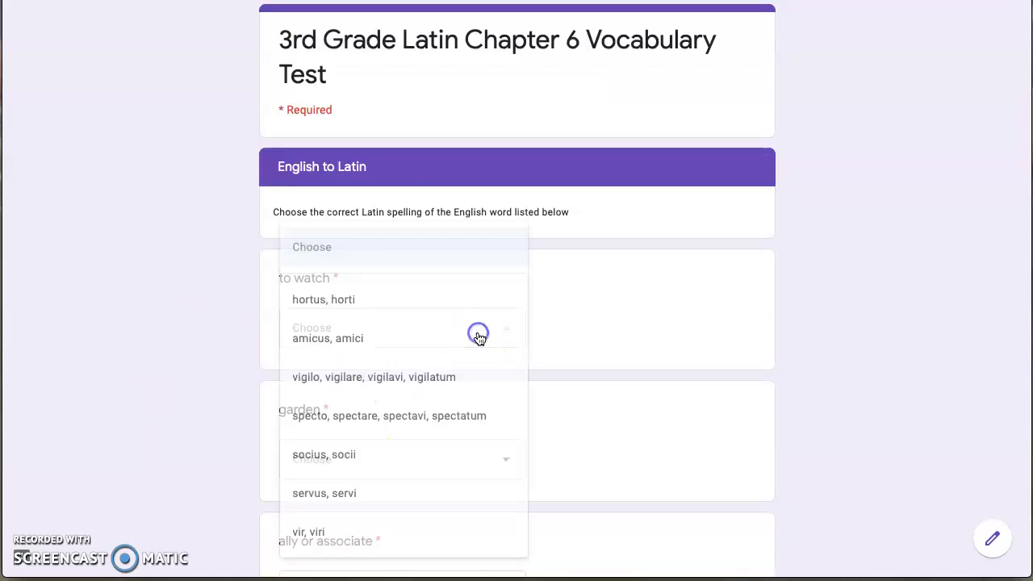
{"action": "left_click", "coordinate": [339, 339]}
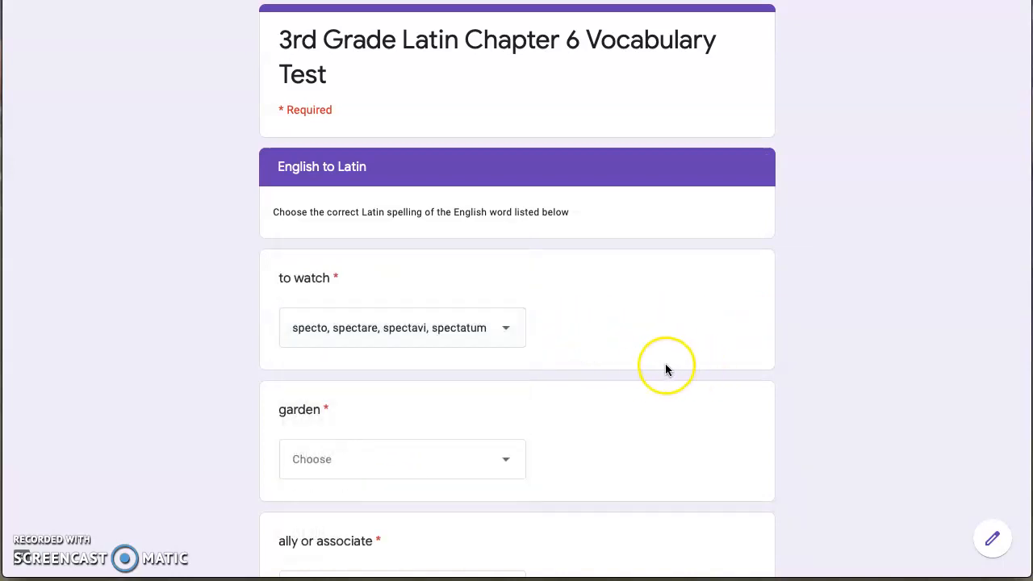
{"action": "left_click", "coordinate": [401, 458]}
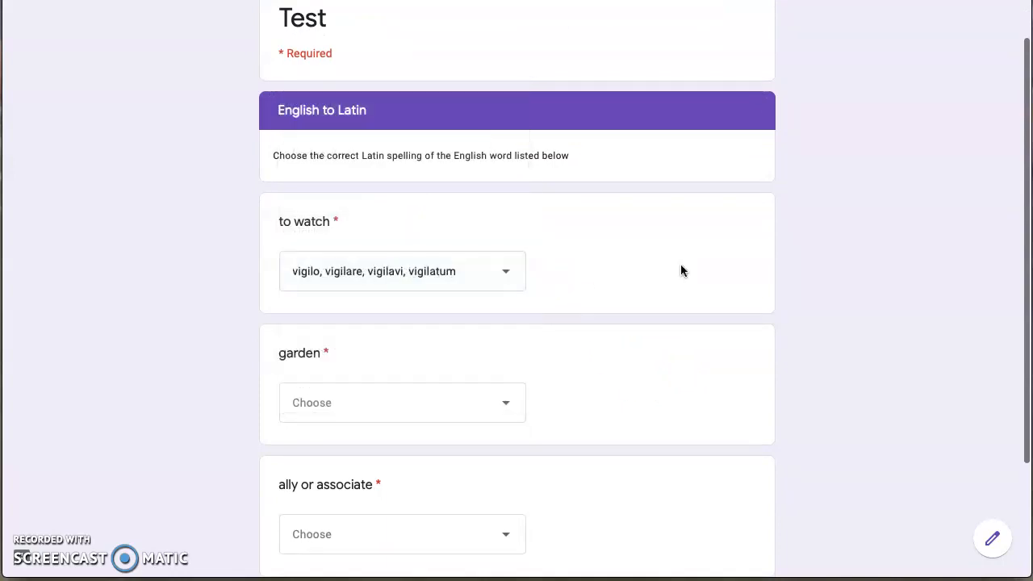
{"action": "scroll", "scroll_direction": "down", "scroll_amount": 3}
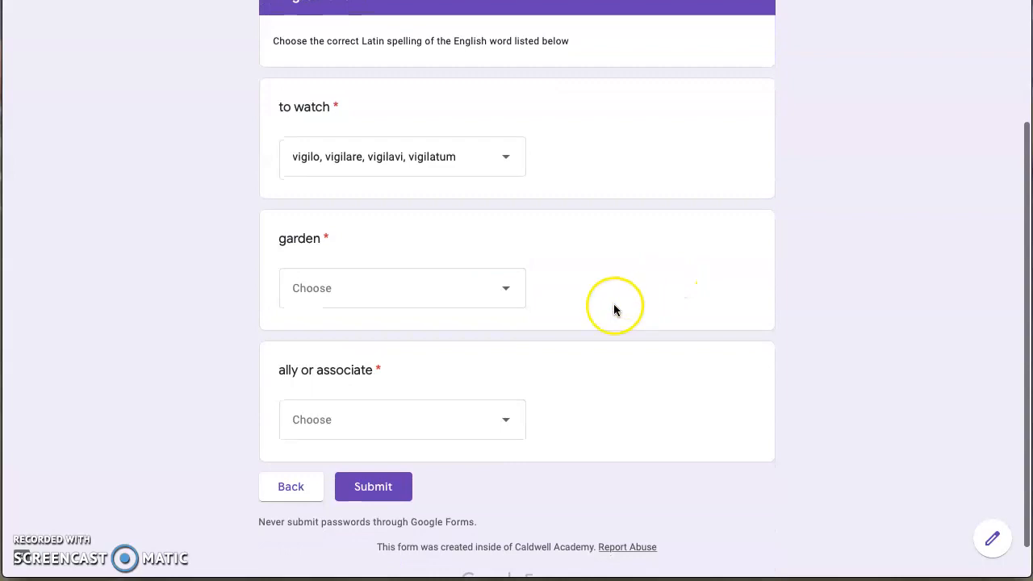
{"action": "left_click", "coordinate": [400, 287]}
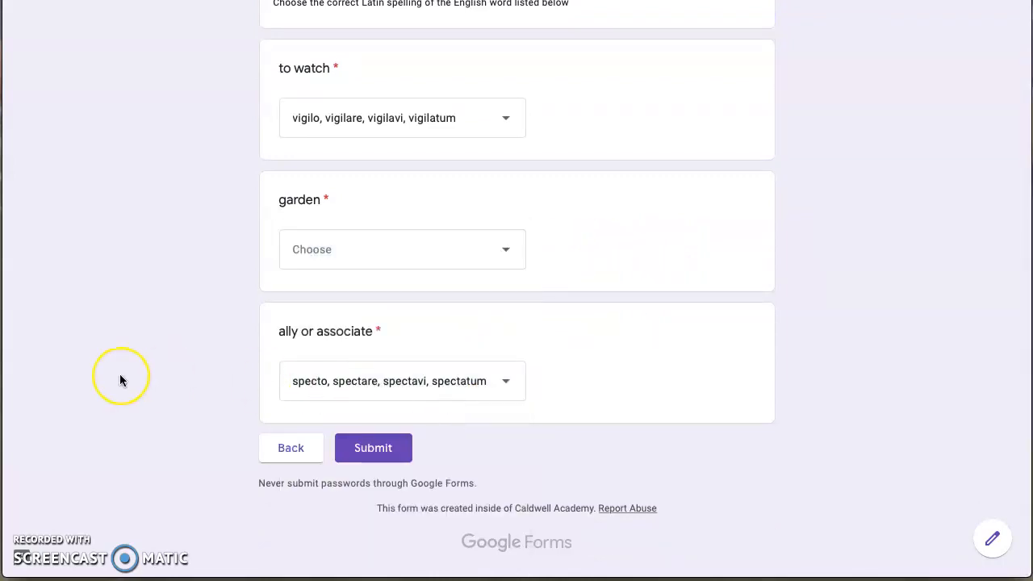
{"action": "mouse_move", "coordinate": [160, 365]}
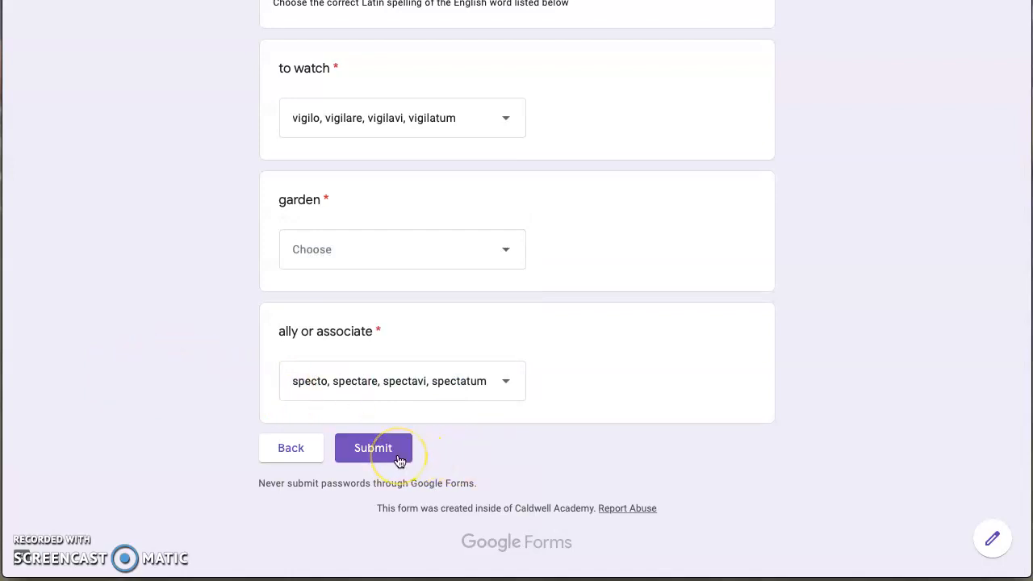
{"action": "mouse_move", "coordinate": [315, 405]}
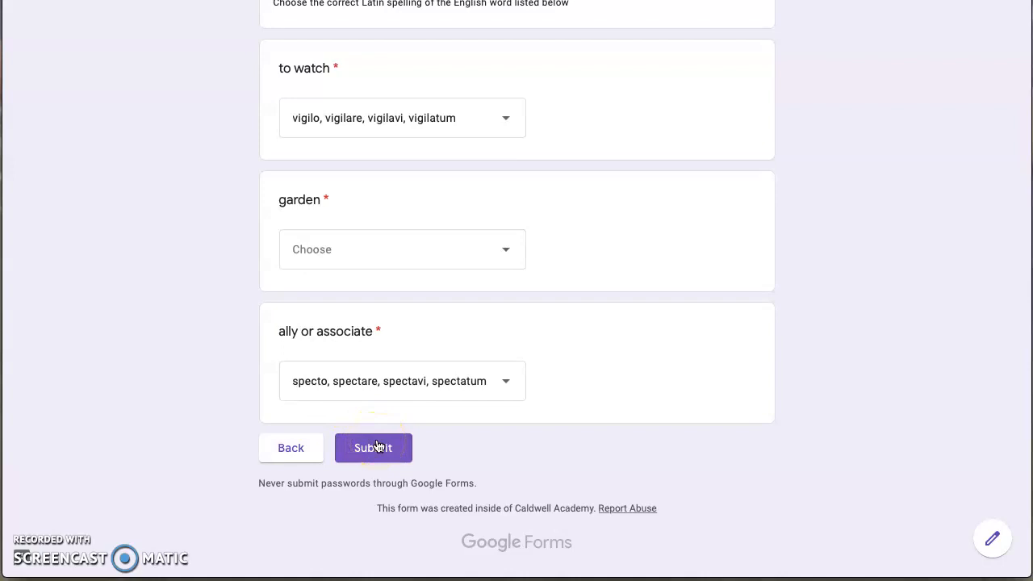
- Attempt to submit the test, which flags the unanswered garden question as required
{"action": "left_click", "coordinate": [373, 448]}
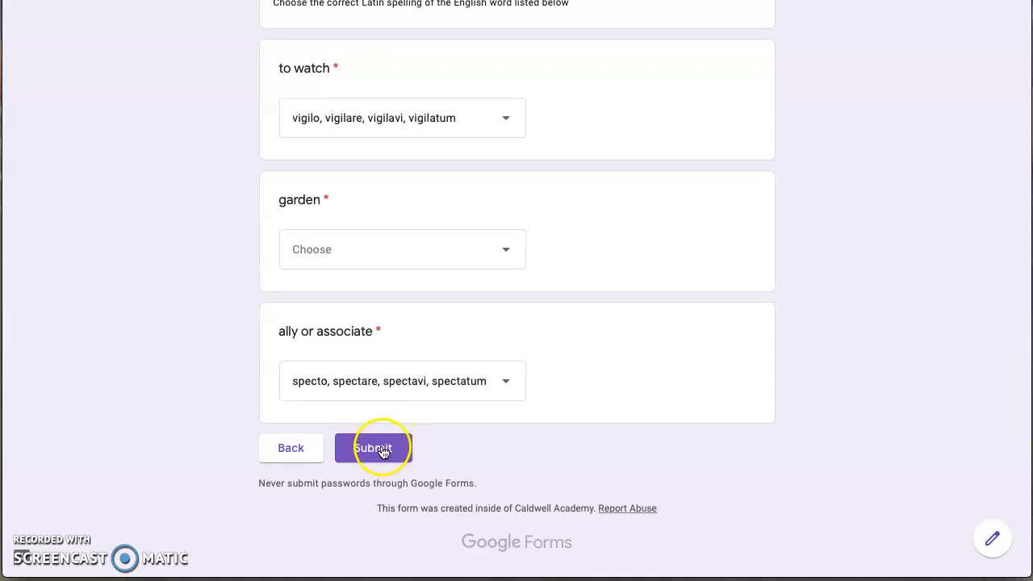
{"action": "left_click", "coordinate": [373, 448]}
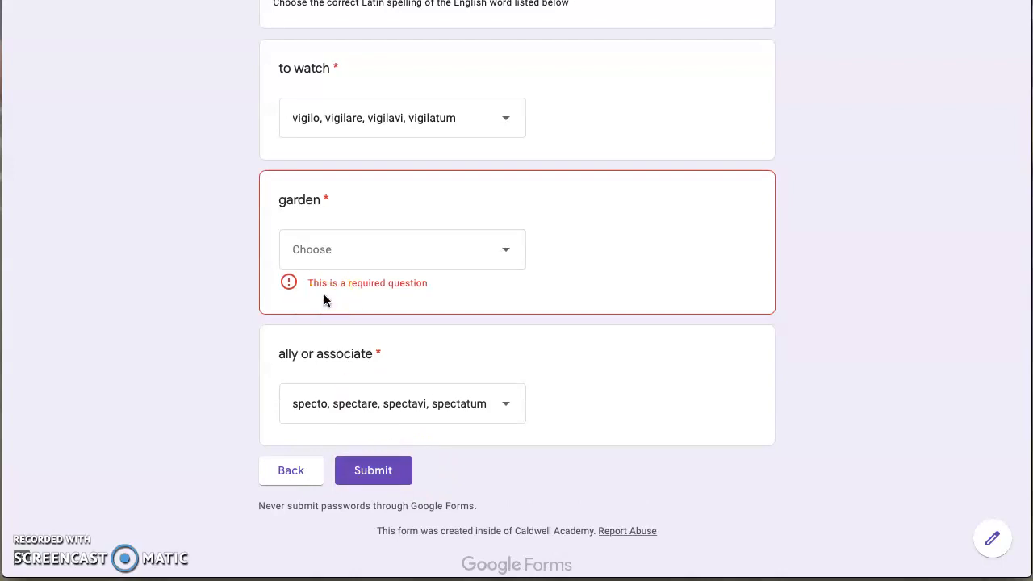
{"action": "mouse_move", "coordinate": [429, 294]}
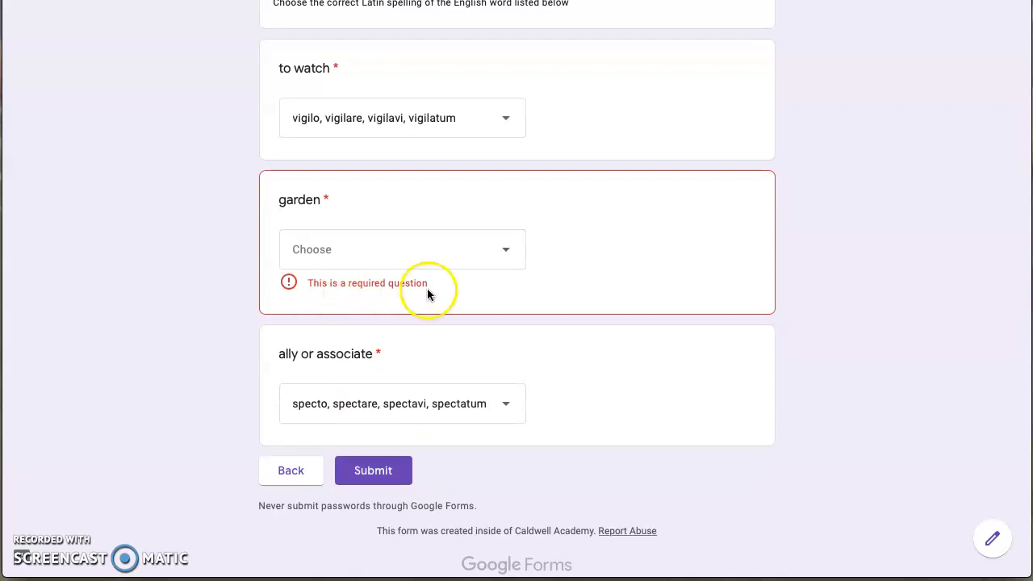
{"action": "mouse_move", "coordinate": [497, 256]}
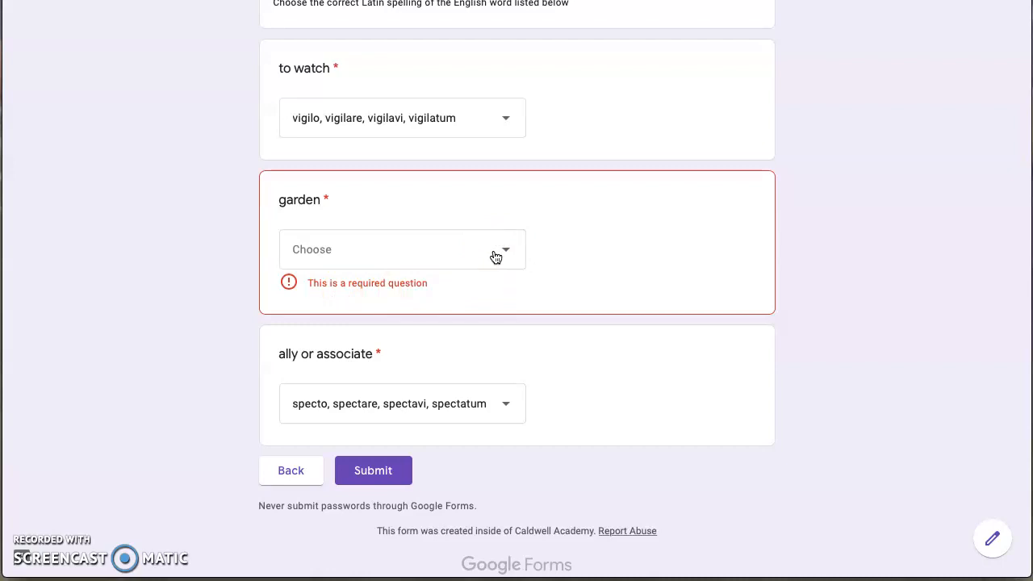
- Answer garden with 'hortus, horti' and submit the completed test
{"action": "left_click", "coordinate": [402, 248]}
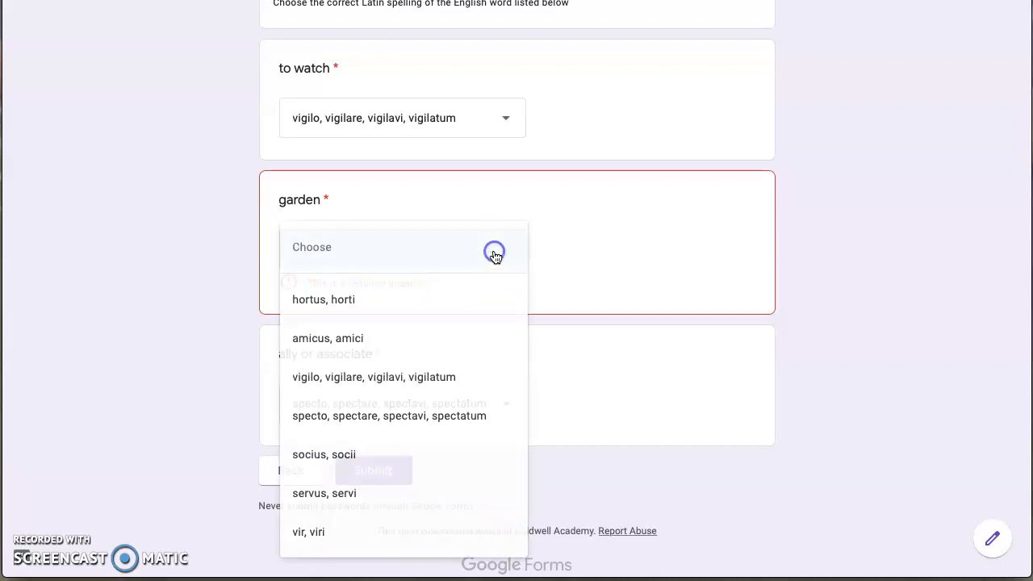
{"action": "left_click", "coordinate": [323, 299]}
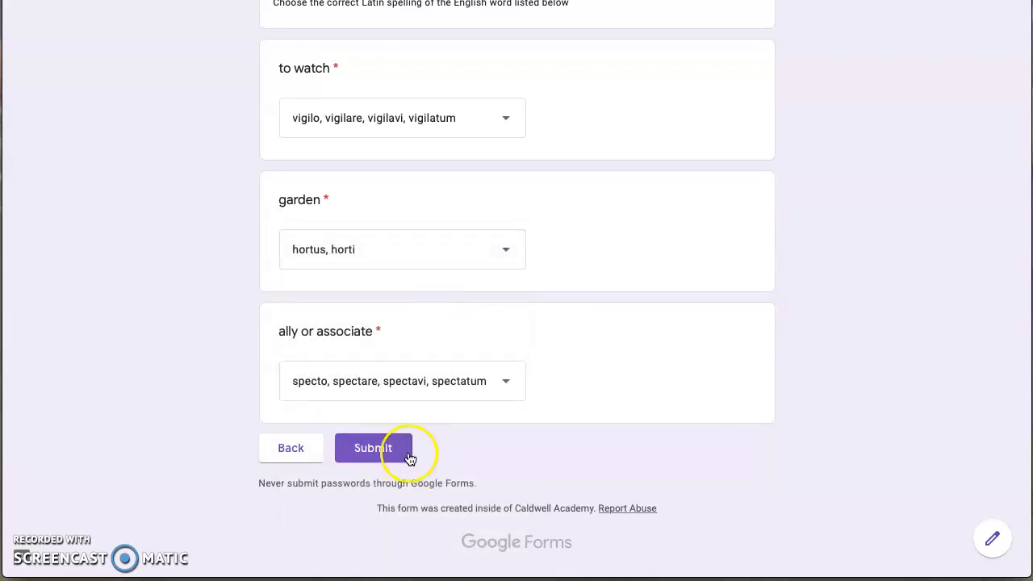
{"action": "left_click", "coordinate": [371, 448]}
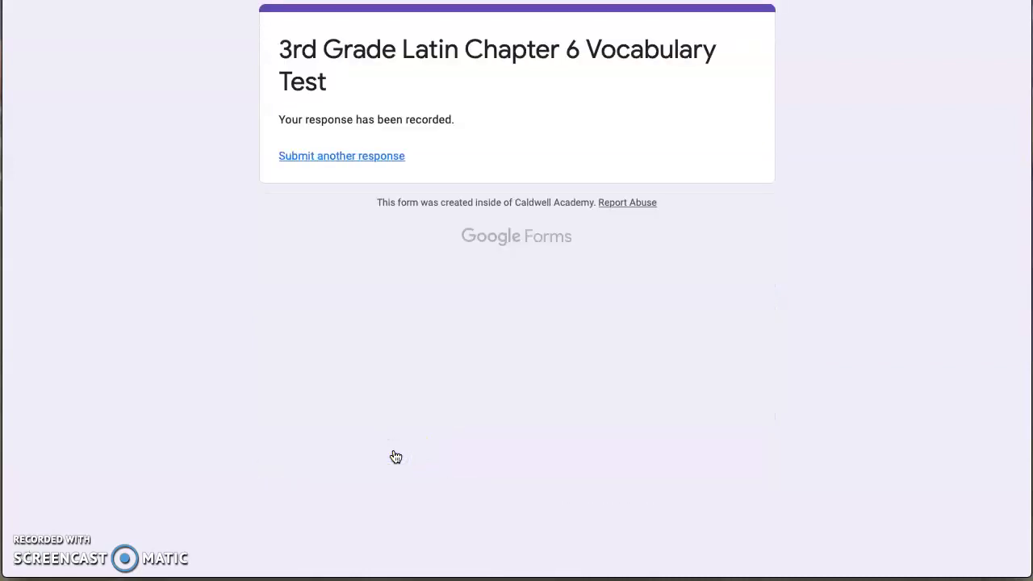